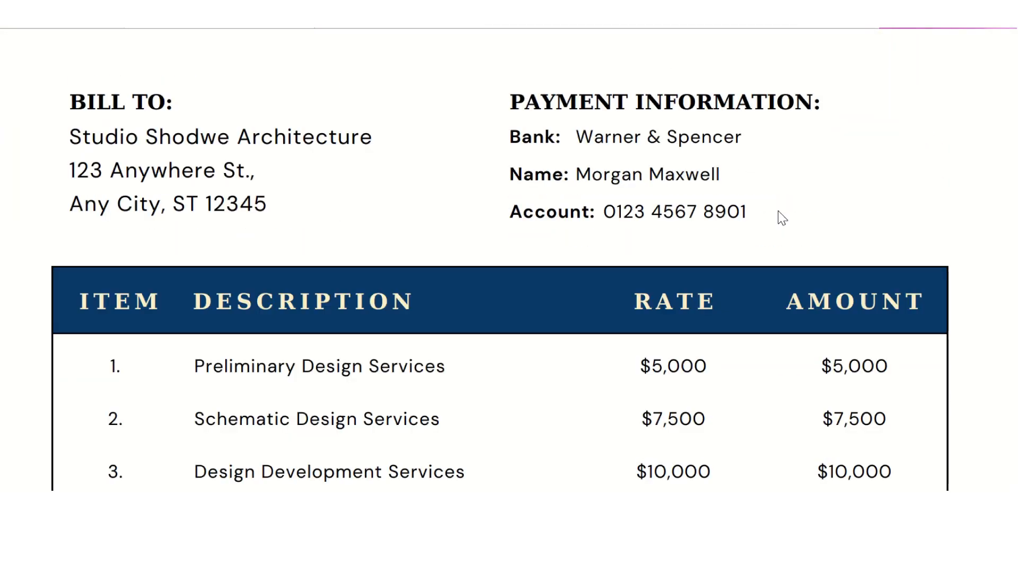
Scroll through the invoice preview before the Sejda home page appears
scroll(down, 3)
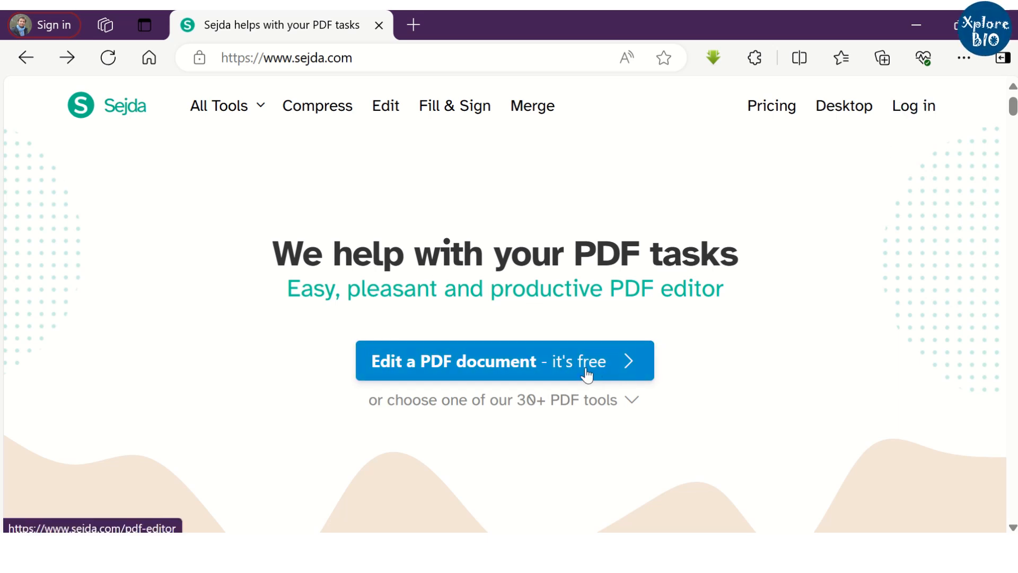
Upload Invoice.pdf from Downloads into the Edit a PDF document tool
click(505, 360)
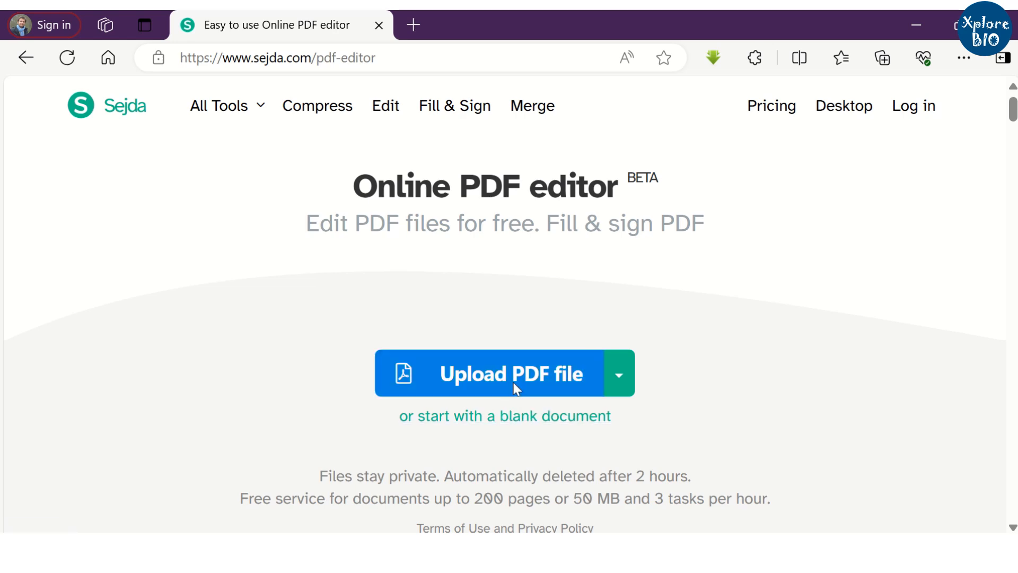
click(510, 374)
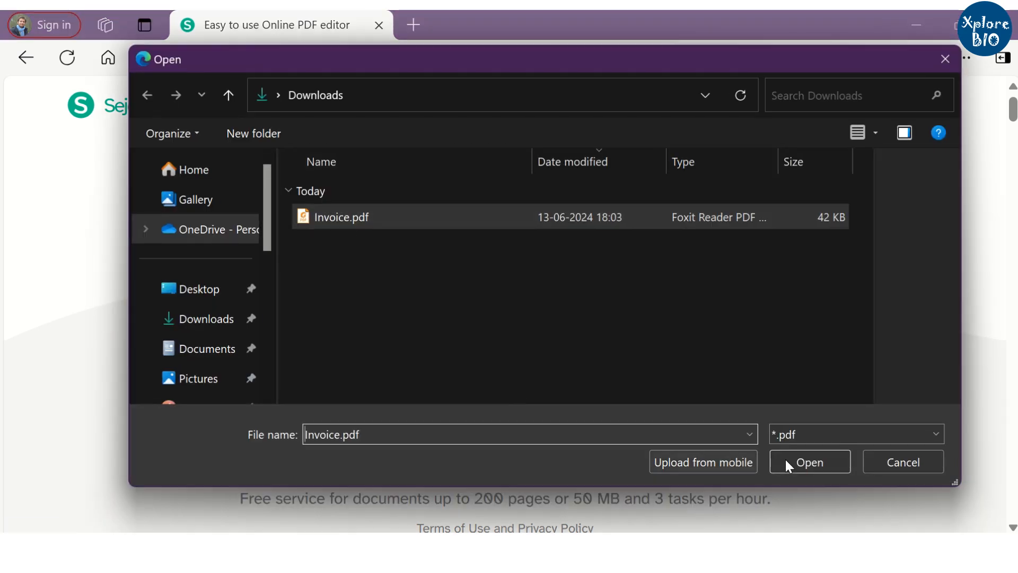
click(809, 461)
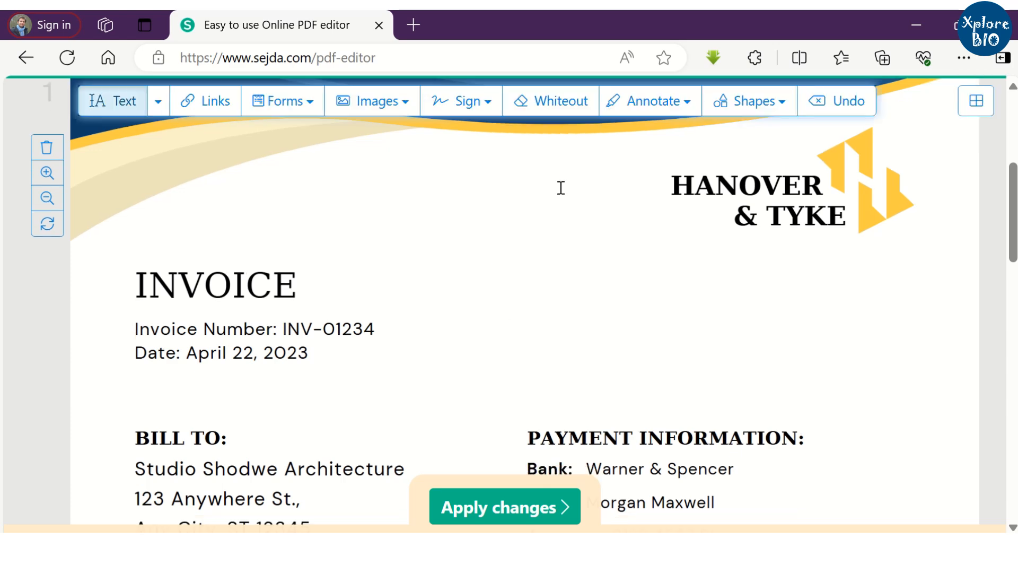
Retype the invoice date as June 13, 2024 and the bank name as State Bank of India
scroll(down, 3)
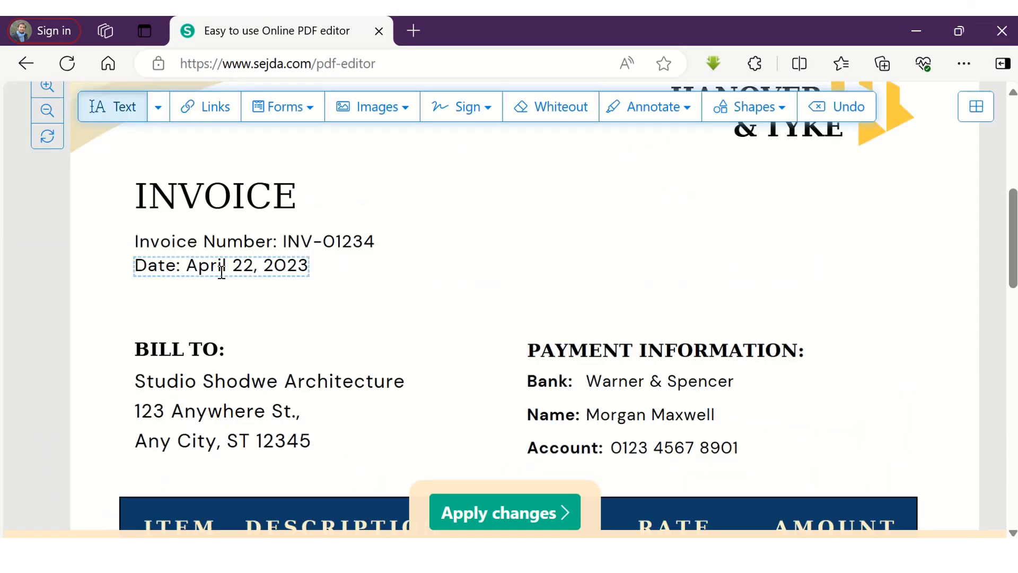
click(219, 265)
text(June)
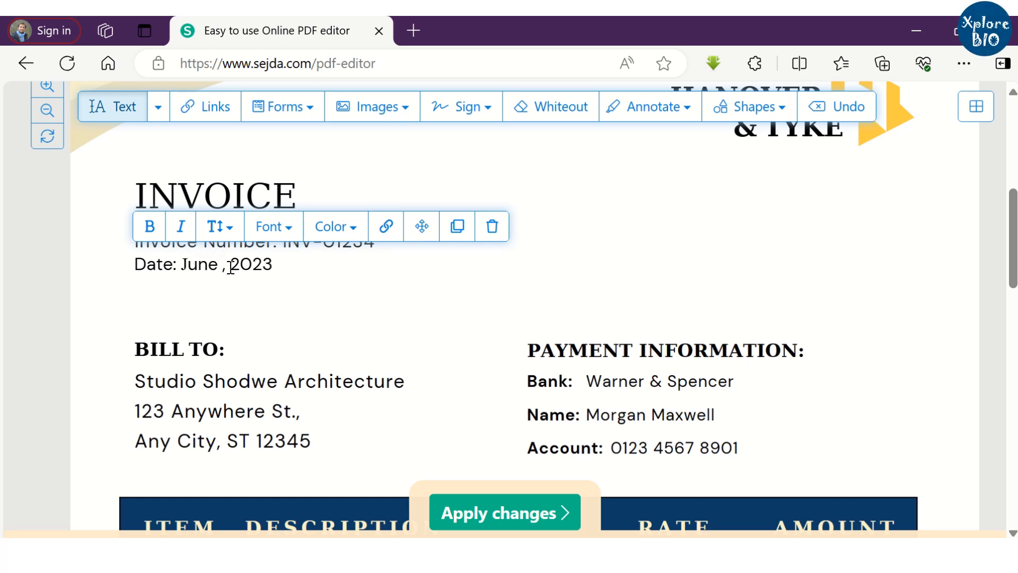
text(13)
click(659, 381)
text(S)
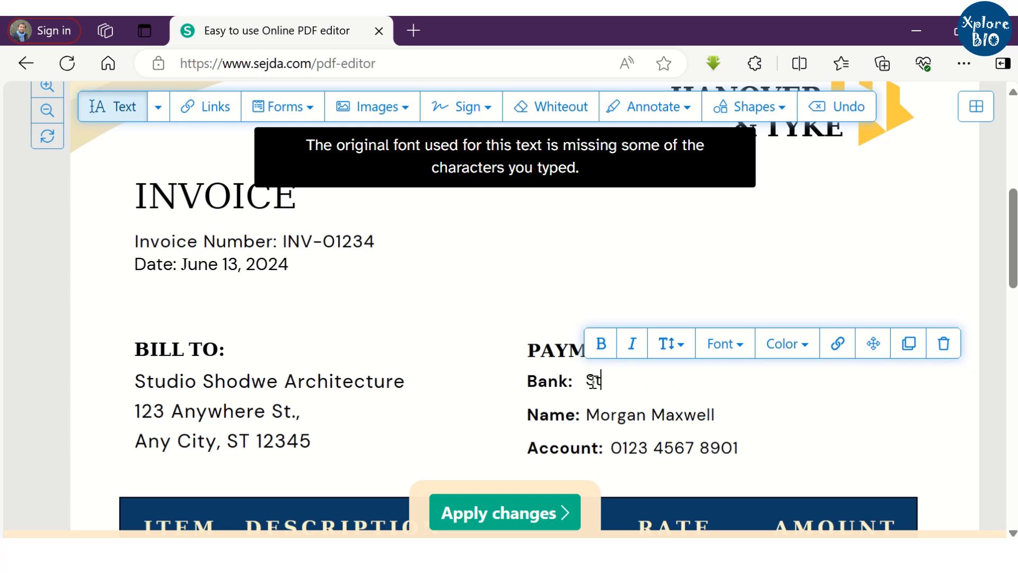
text(tate Bank)
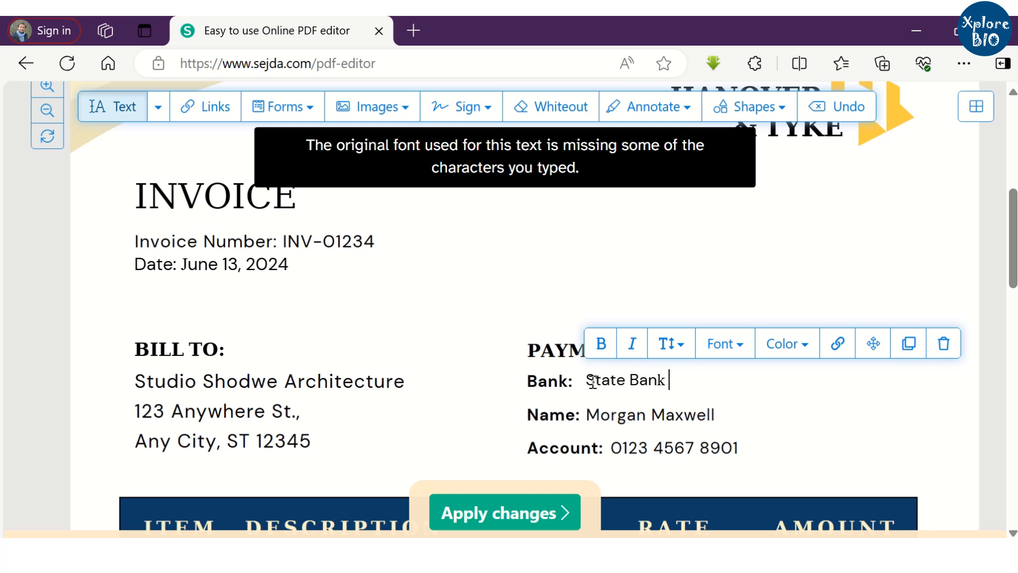
text(of India)
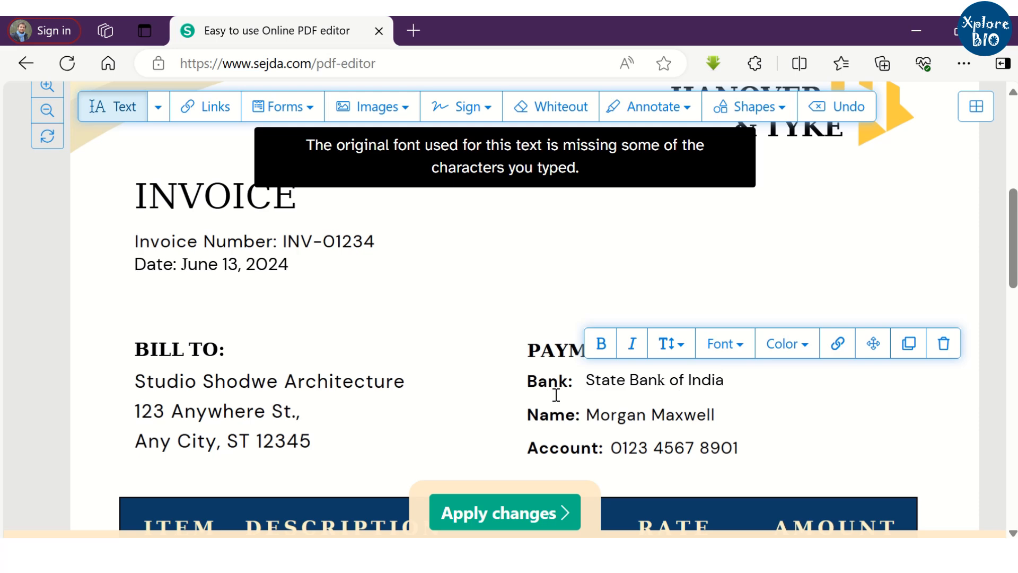
scroll(down, 3)
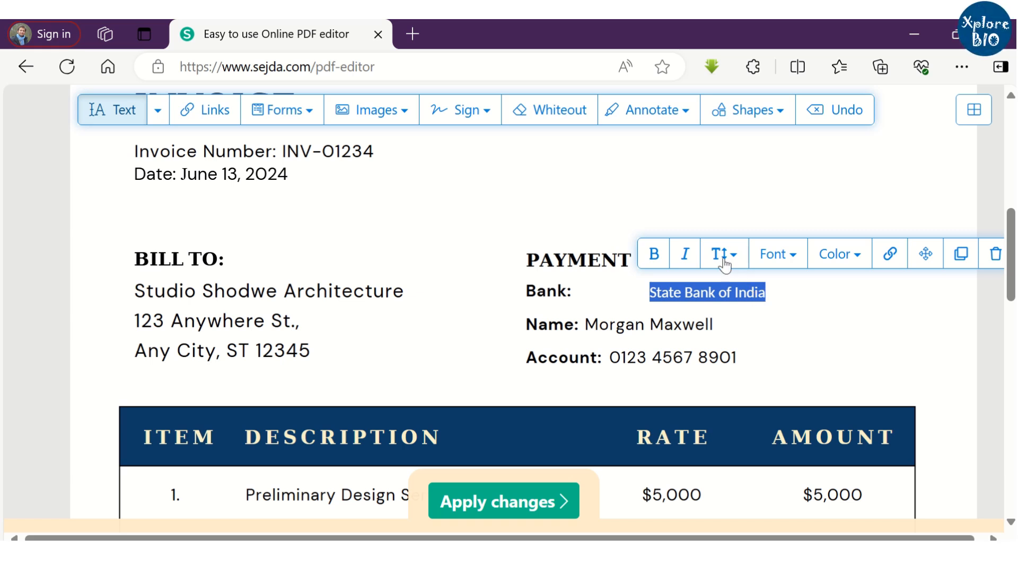
Give the bank name a larger size, green colour, bold and italic, and duplicate it
click(722, 253)
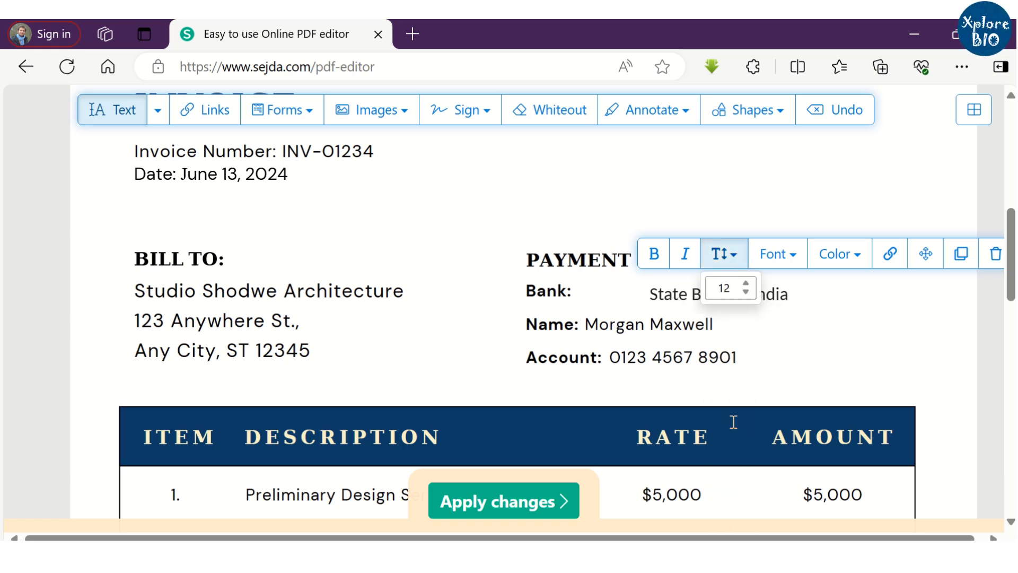
click(773, 253)
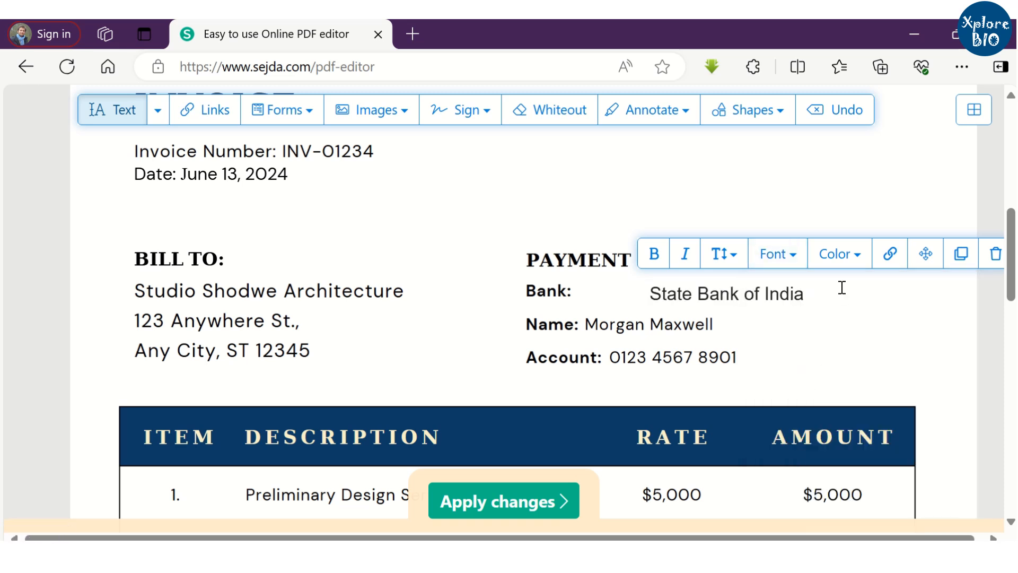
click(838, 253)
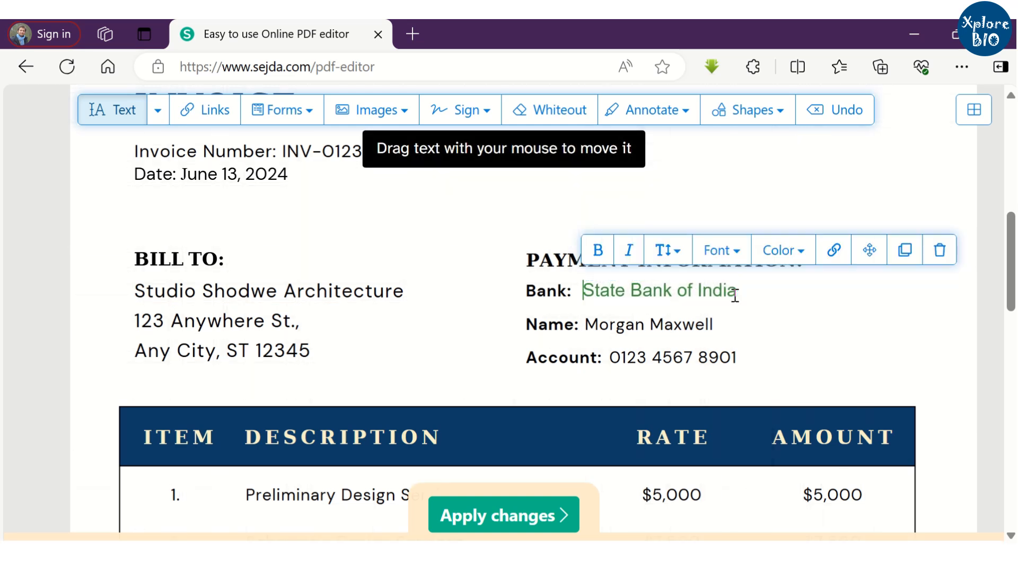
click(626, 251)
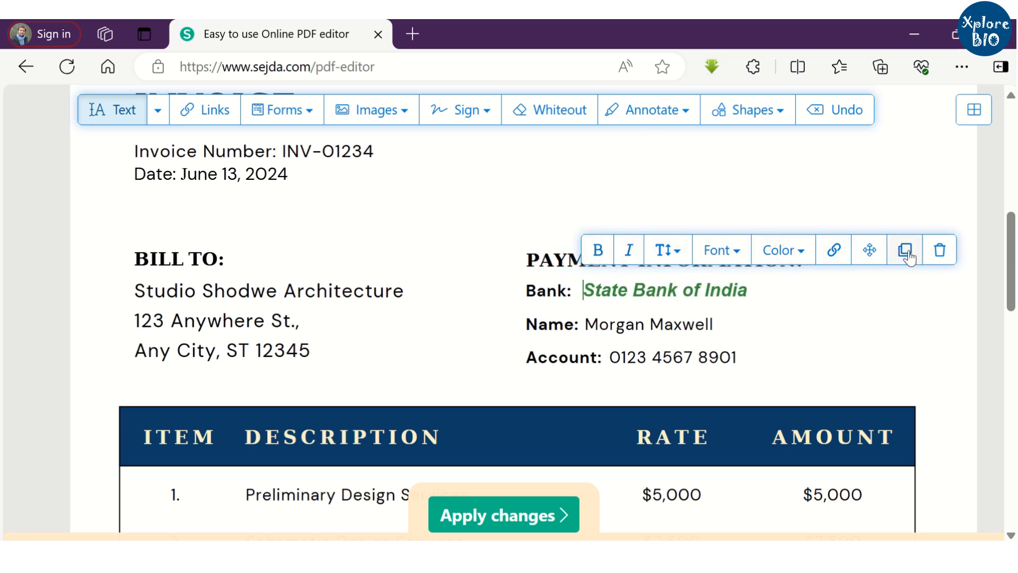
click(905, 251)
text(Website: XploreBio)
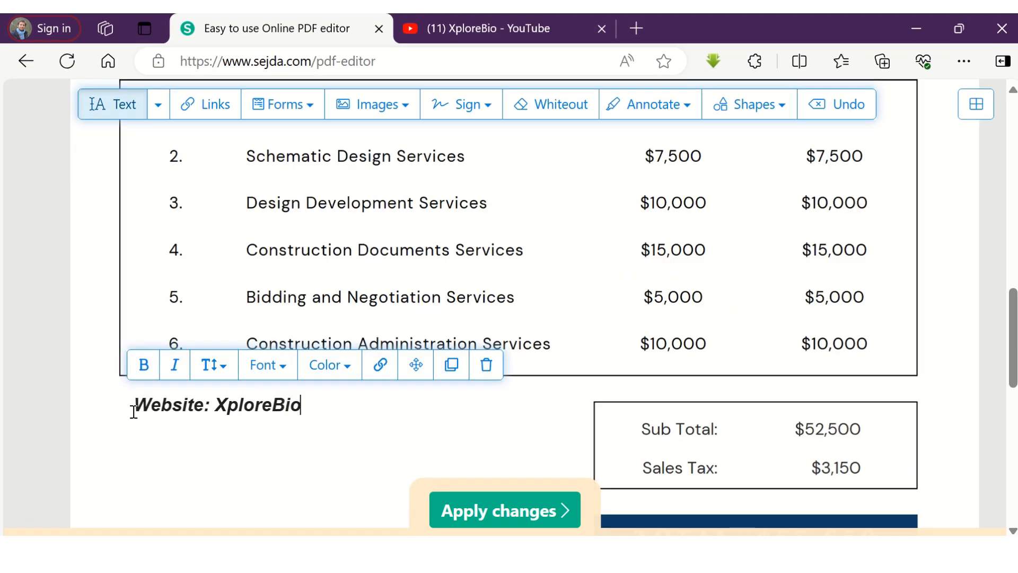
double_click(245, 404)
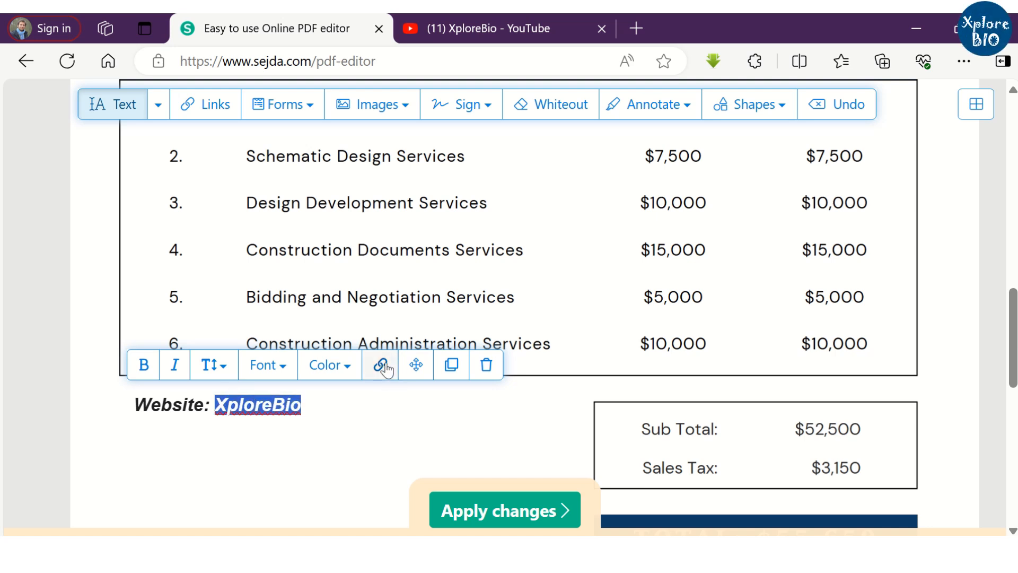
click(381, 364)
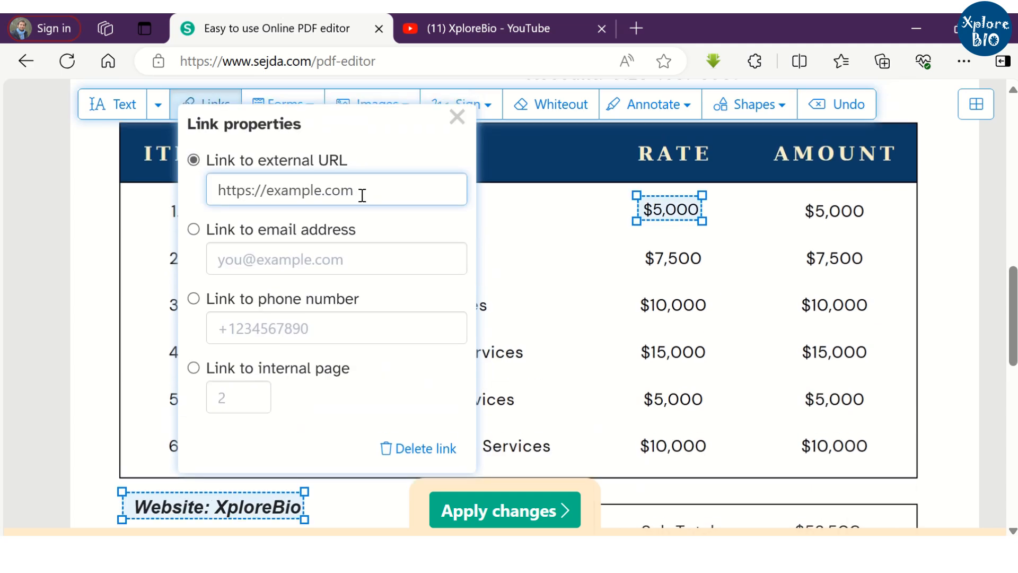
text(www.youtube.com/@XploreBio)
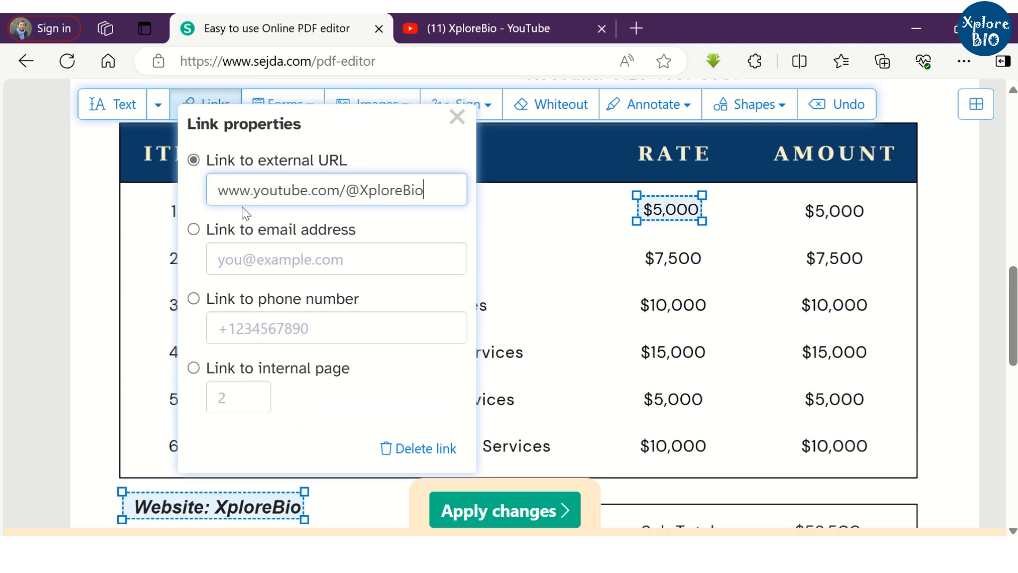
click(458, 117)
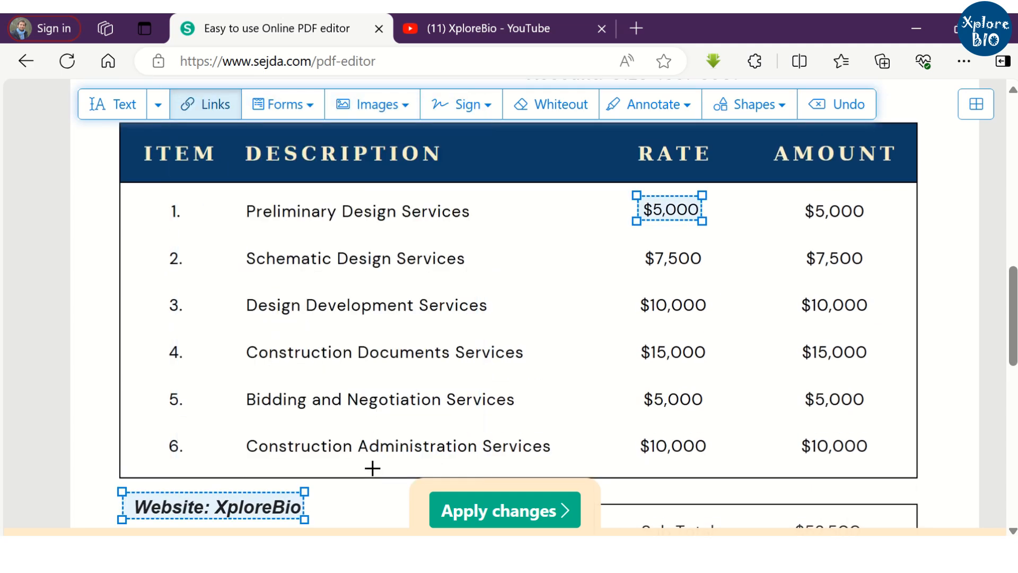
scroll(down, 3)
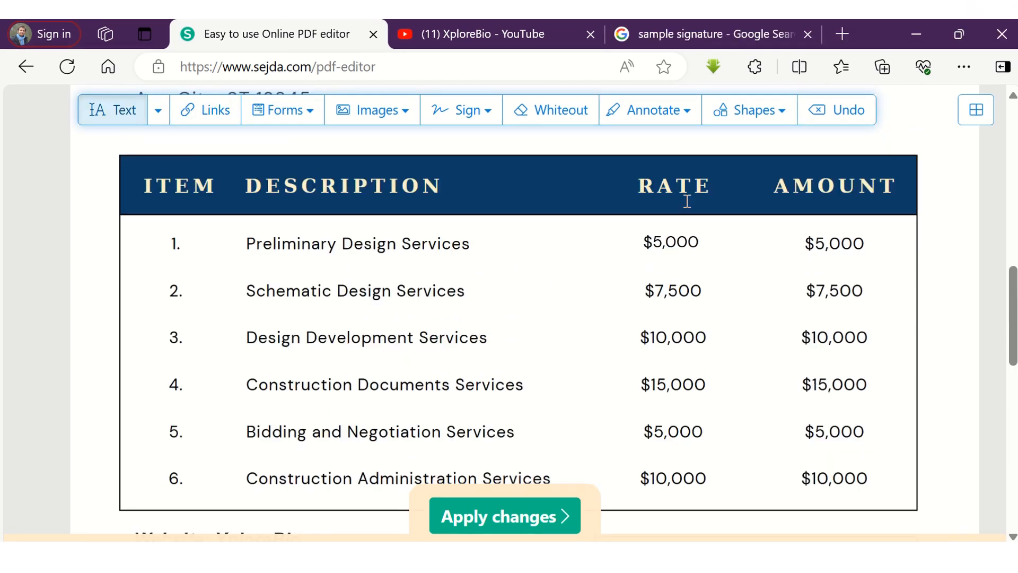
Strike out the Design Development Services row in red and reopen the annotation styles
click(648, 109)
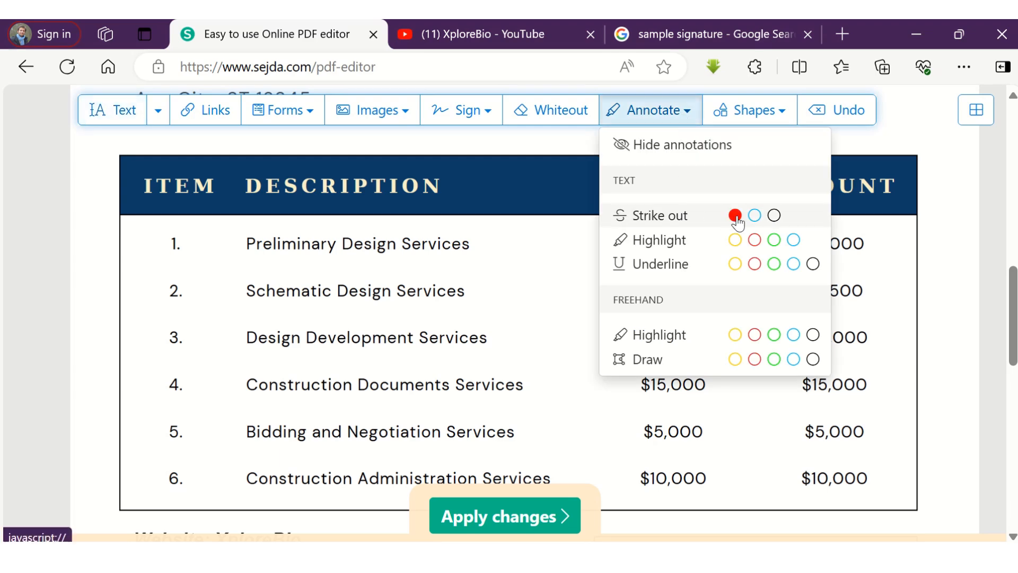
click(648, 110)
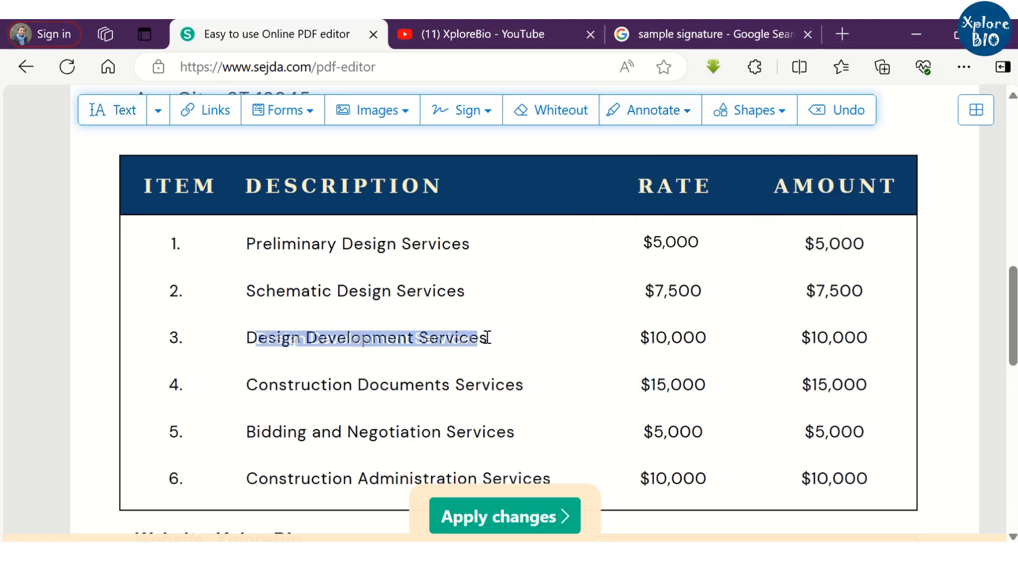
click(649, 105)
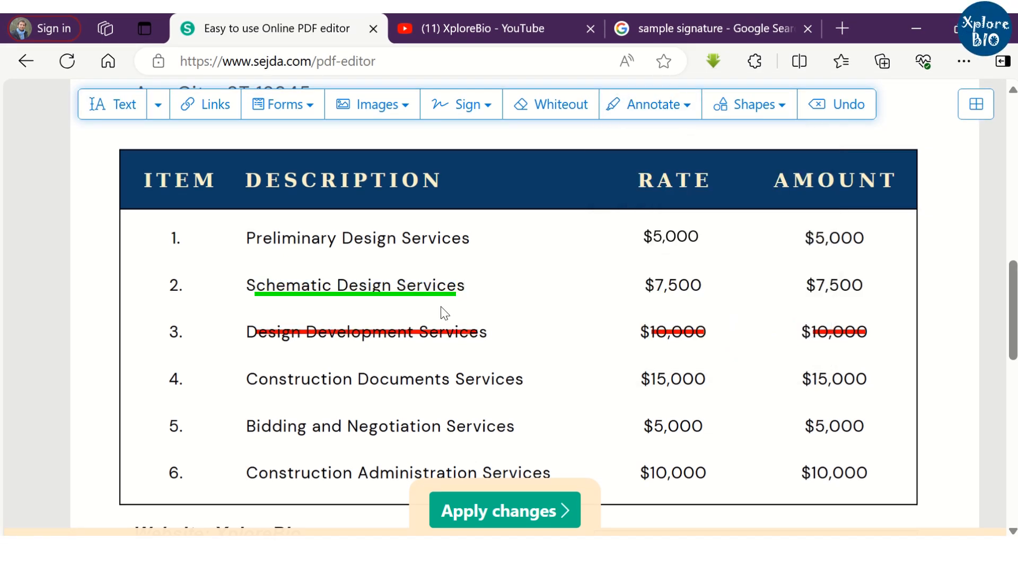
click(648, 104)
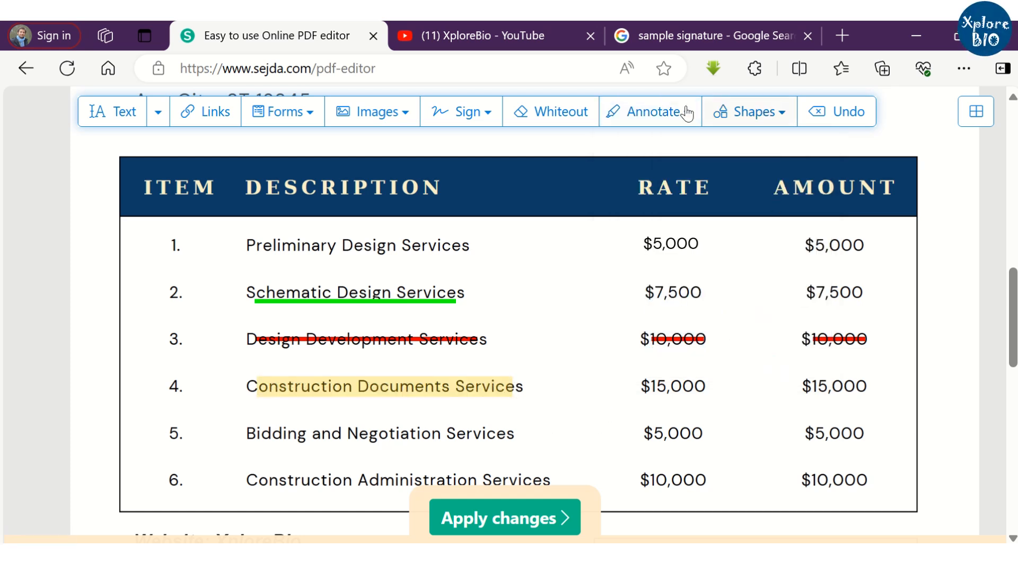
click(649, 112)
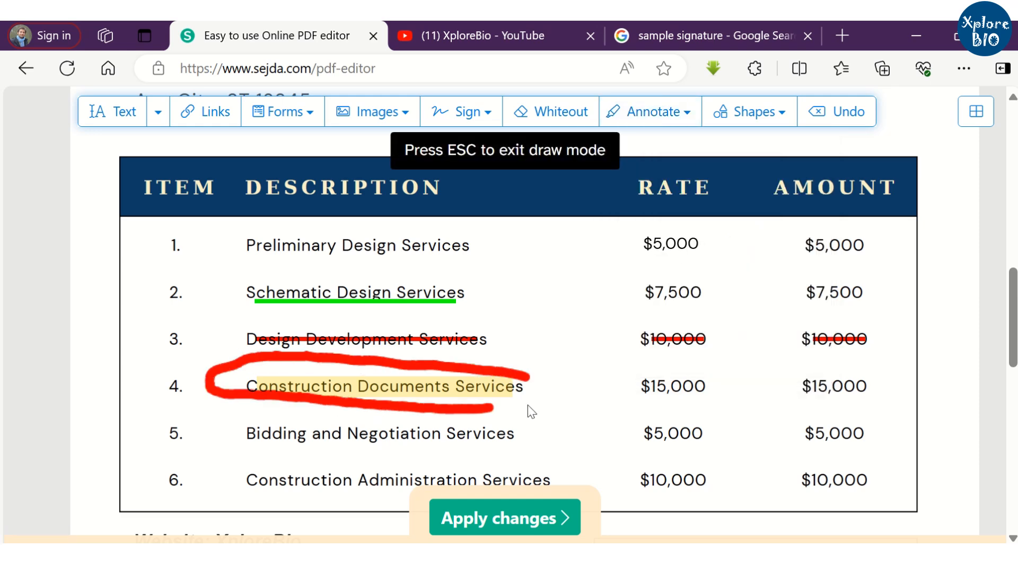
Create a new signature from sign.jpg using the transparent-background version
click(463, 104)
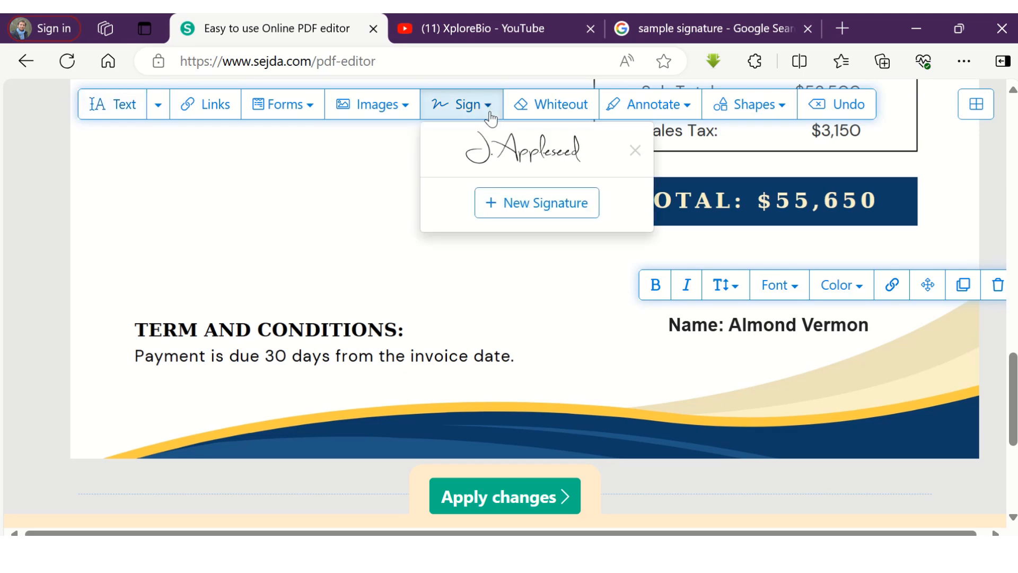
click(536, 202)
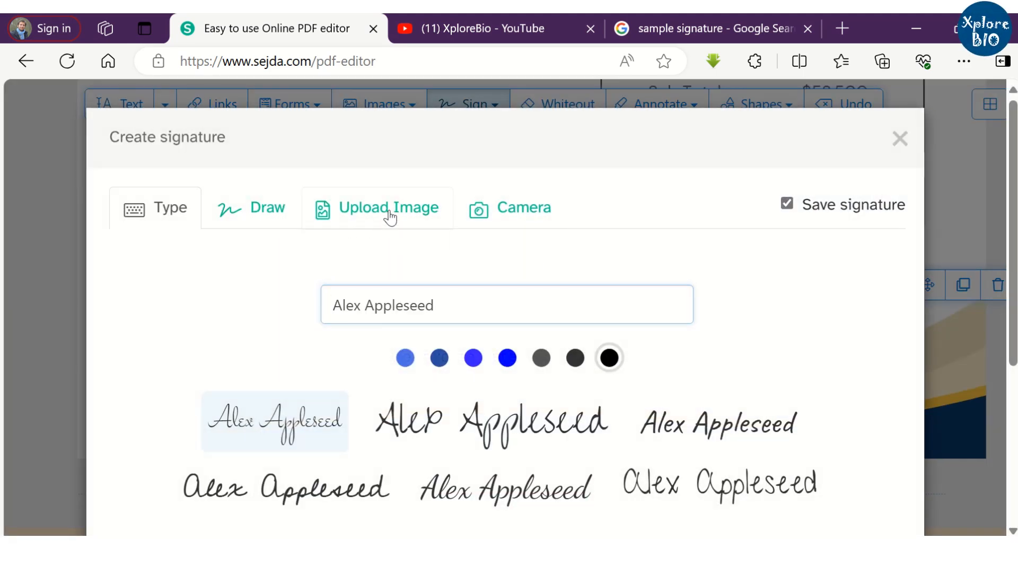
click(389, 207)
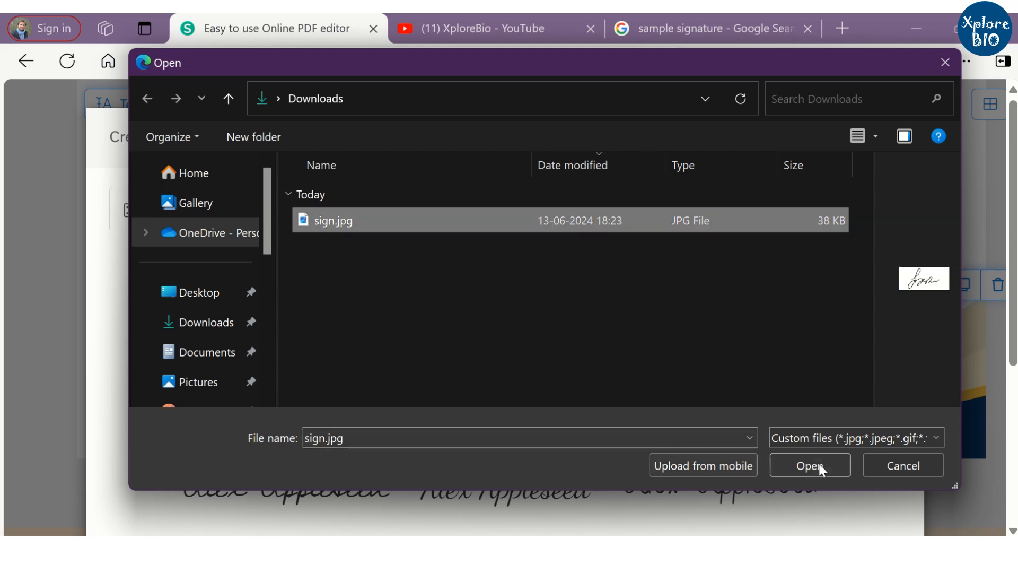
click(808, 464)
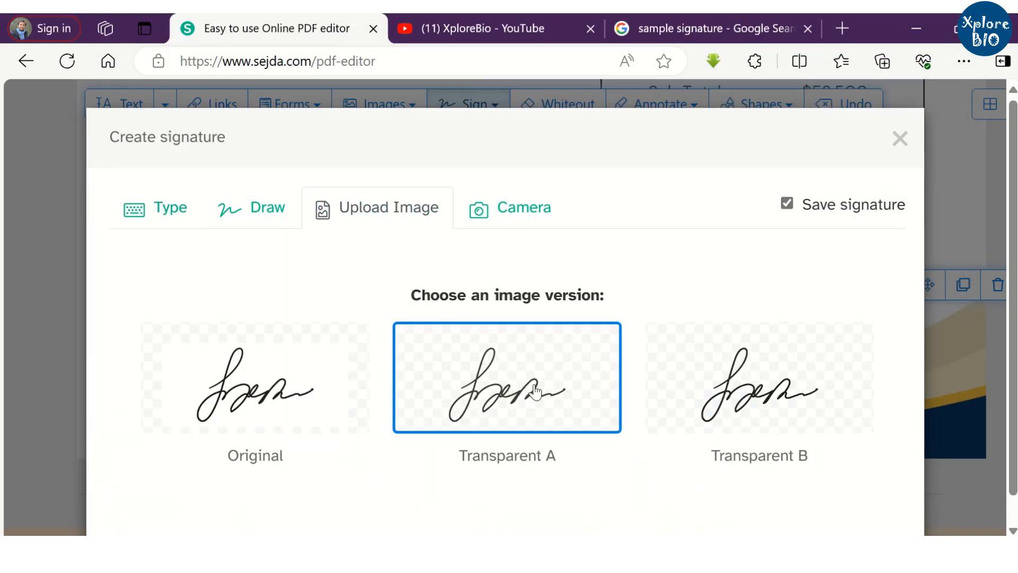
click(505, 377)
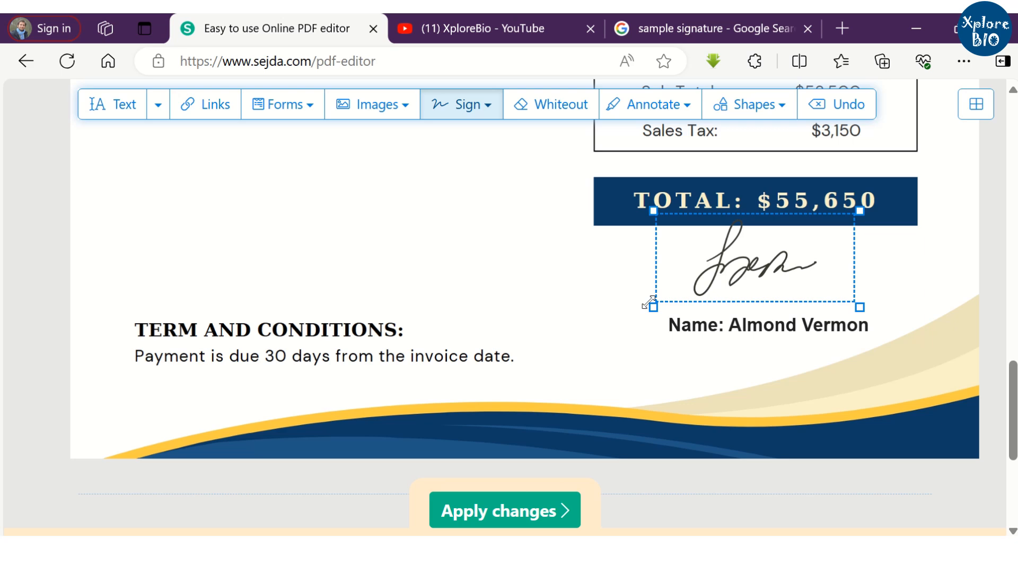
Shrink the signature above the name line and apply all changes
drag(652, 305, 688, 297)
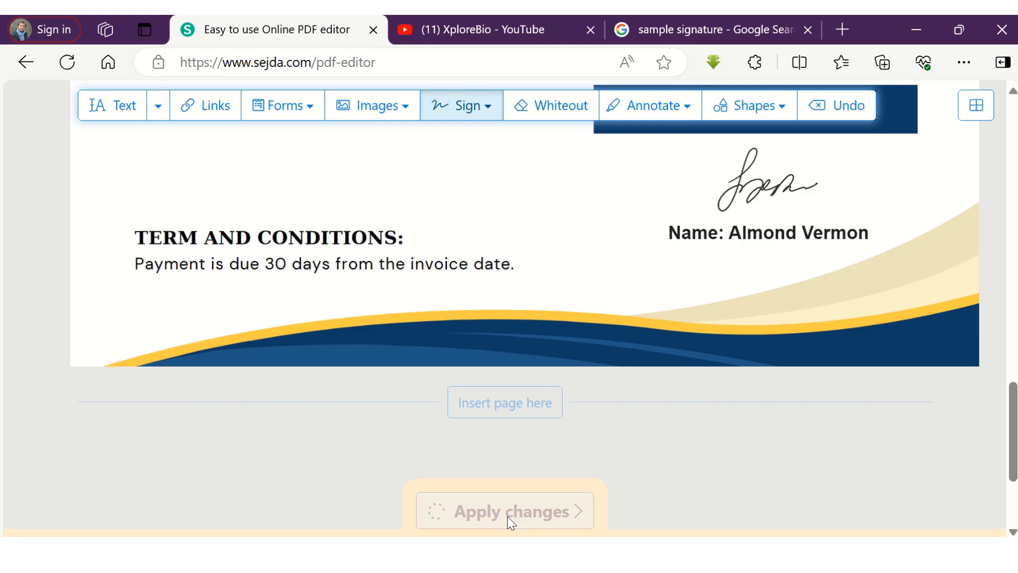
click(504, 510)
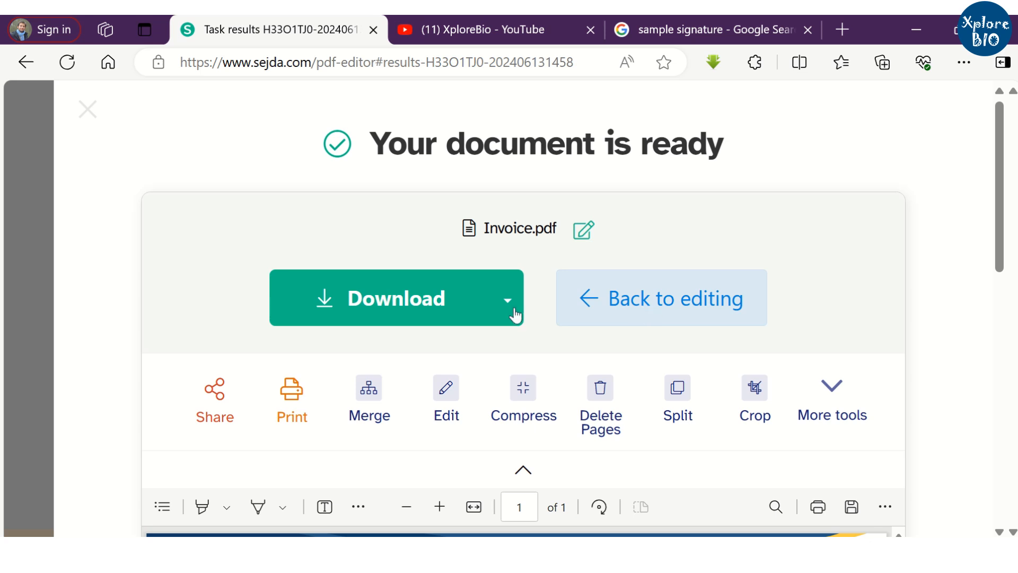
Download the invoice and view Invoice (1).pdf from the browser's downloads list
click(383, 298)
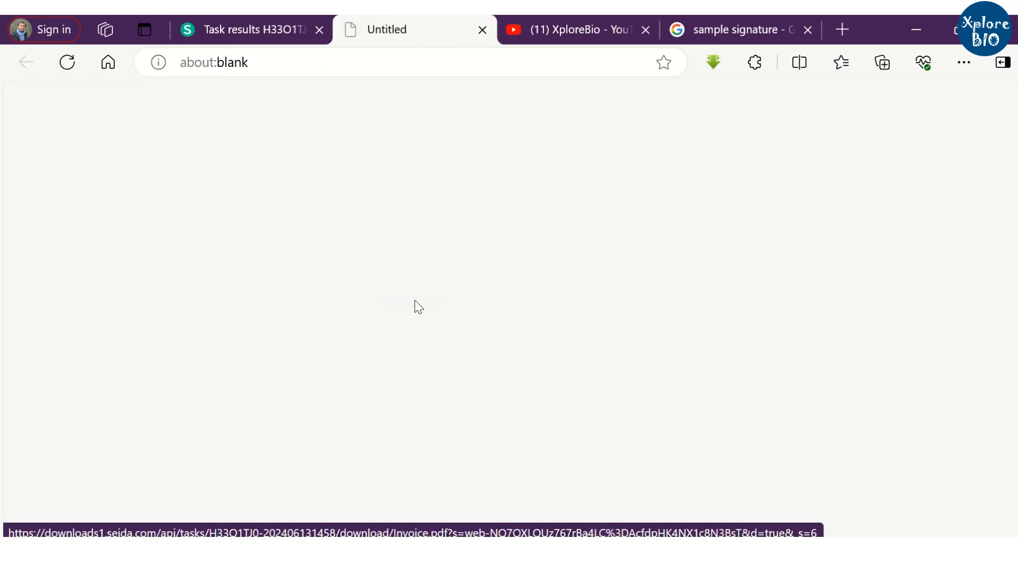
click(394, 298)
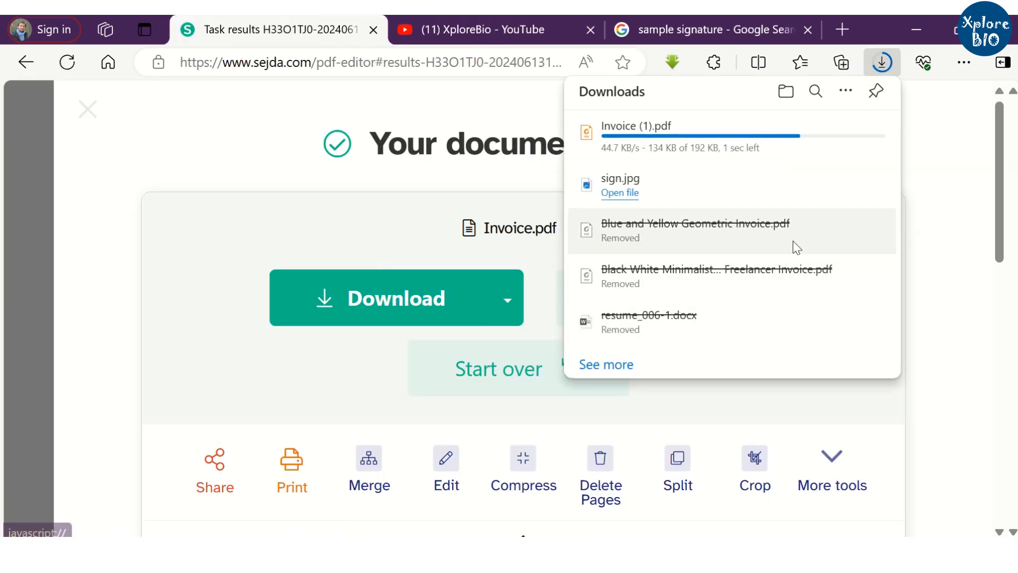
click(619, 136)
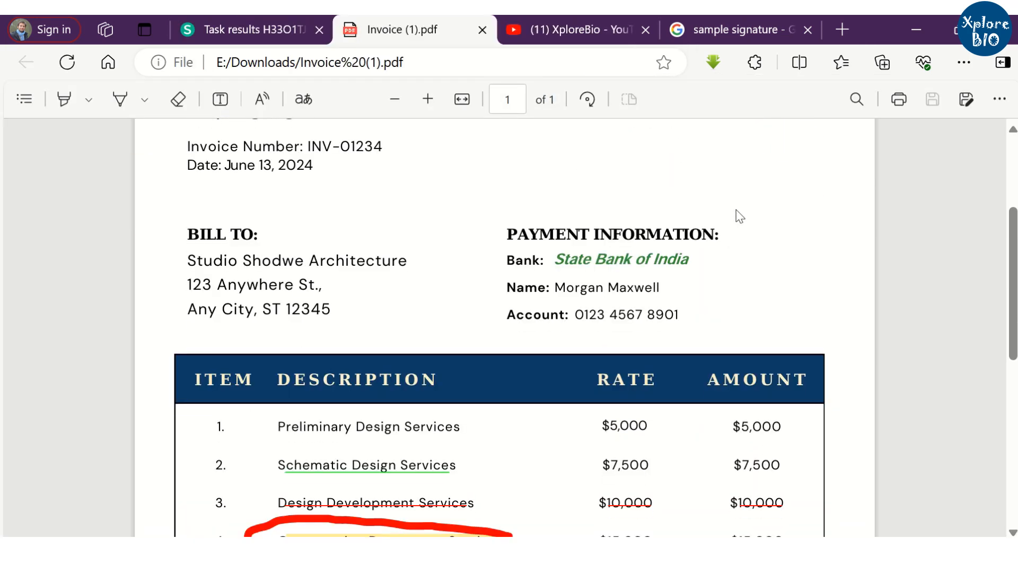
scroll(down, 3)
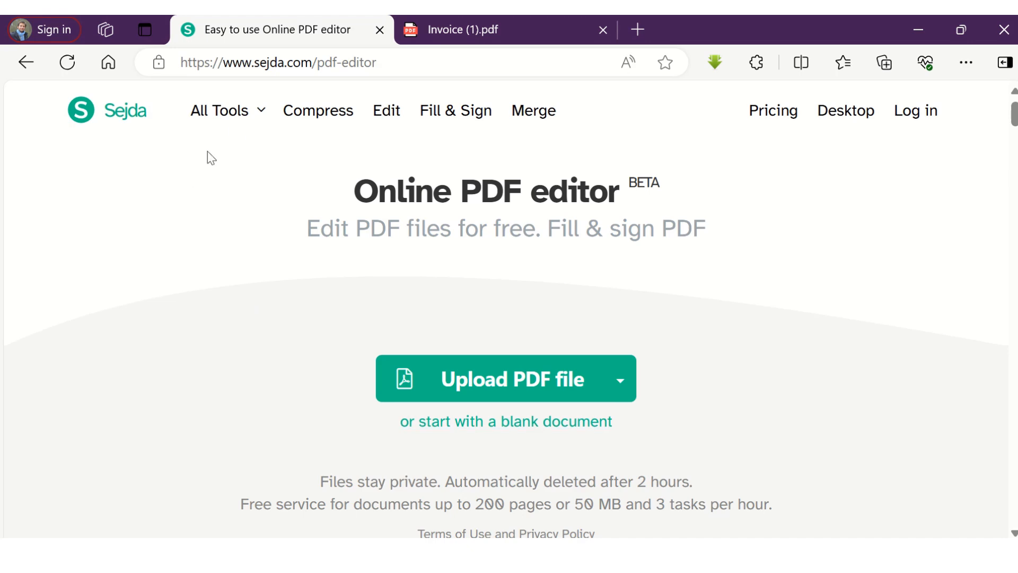
Browse the All Tools catalogue, then head to the XploreBio YouTube channel
click(227, 110)
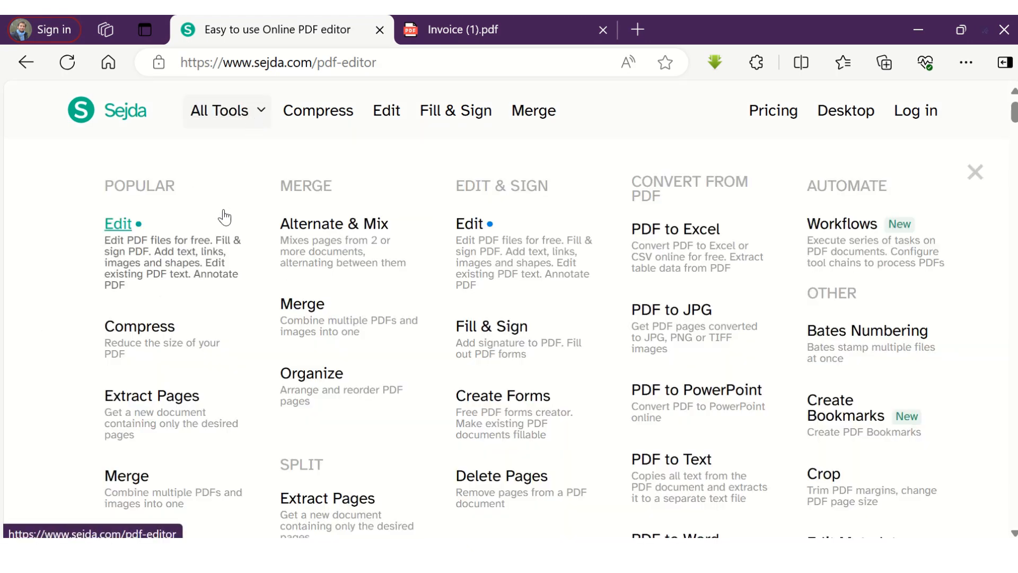
scroll(down, 3)
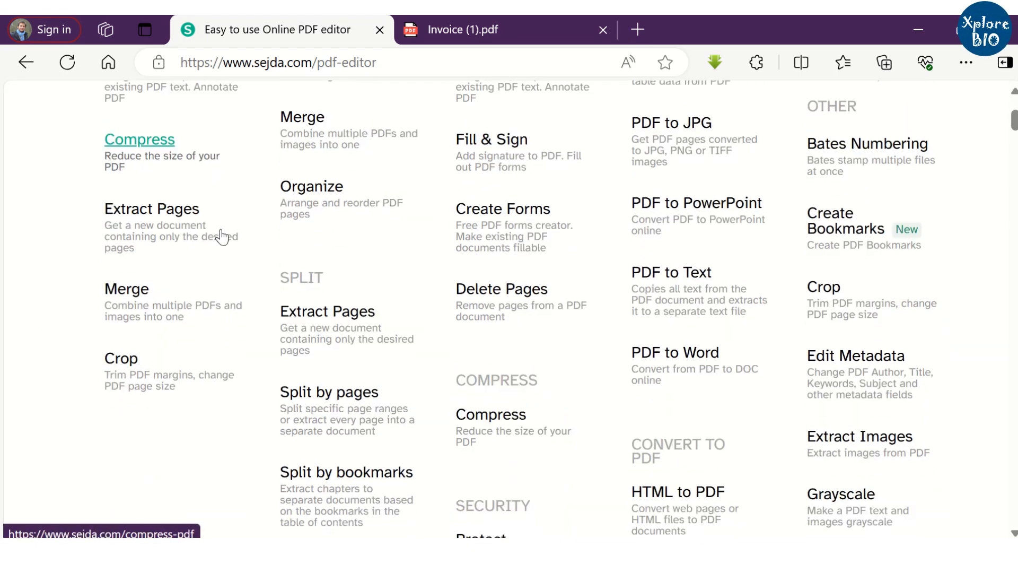
scroll(down, 3)
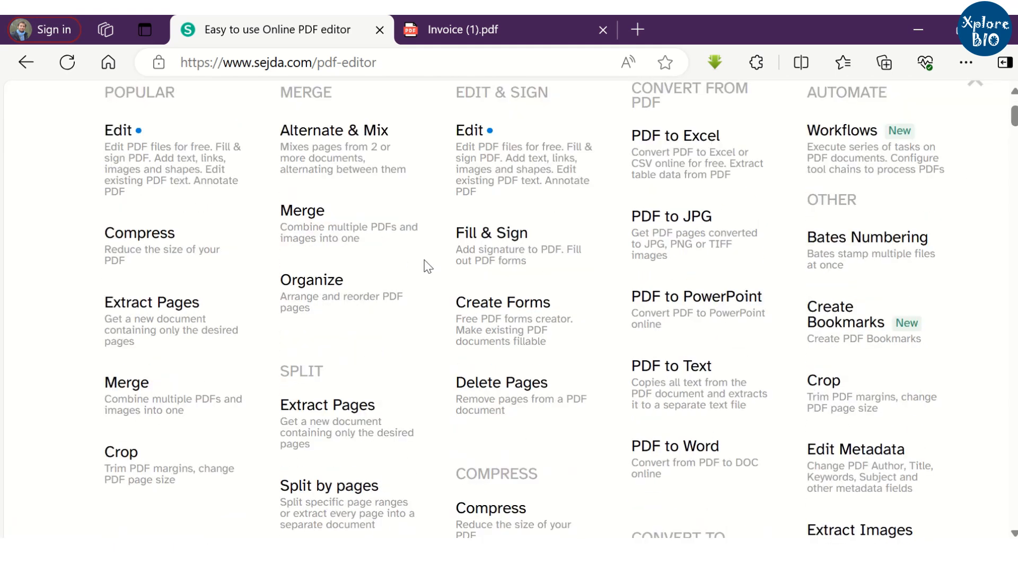
scroll(down, 3)
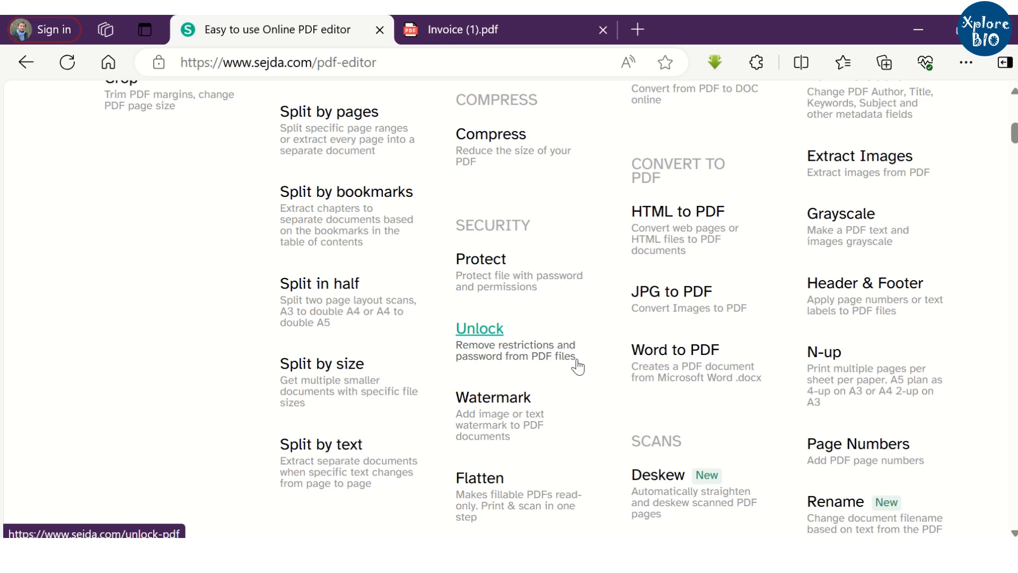
scroll(down, 3)
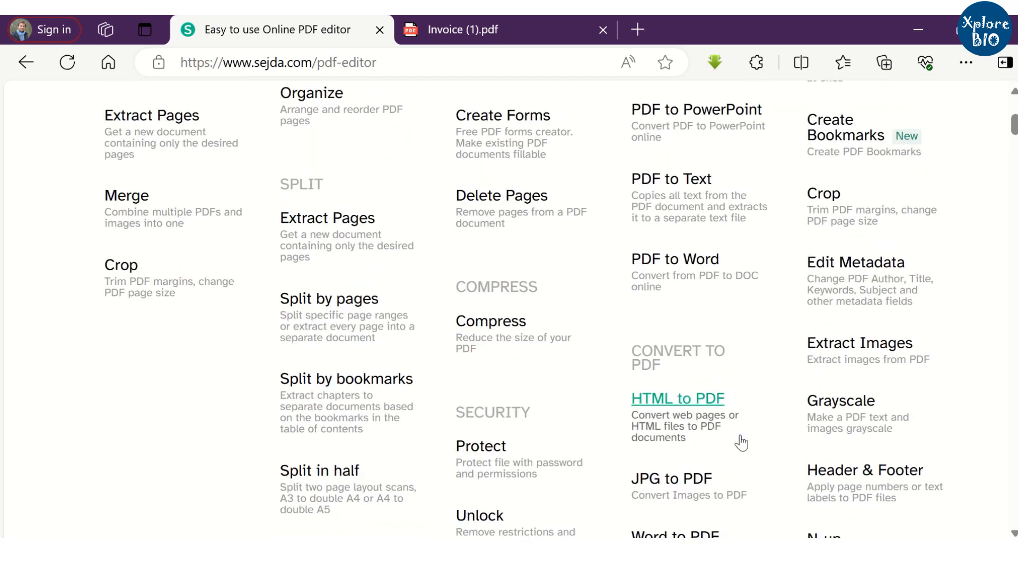
click(279, 30)
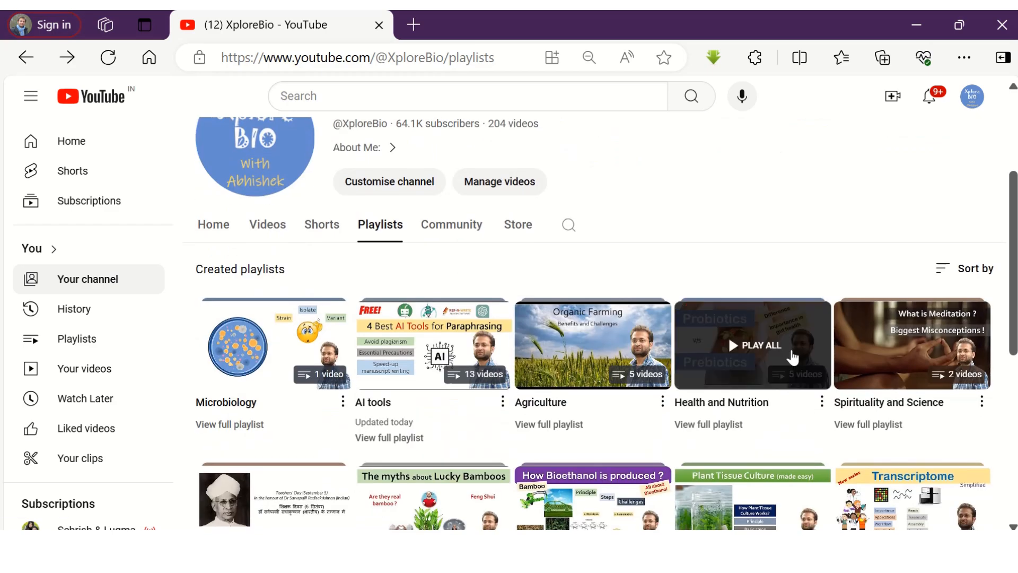
Scroll through XploreBio's AI tools playlist videos down to the end of the list
scroll(down, 3)
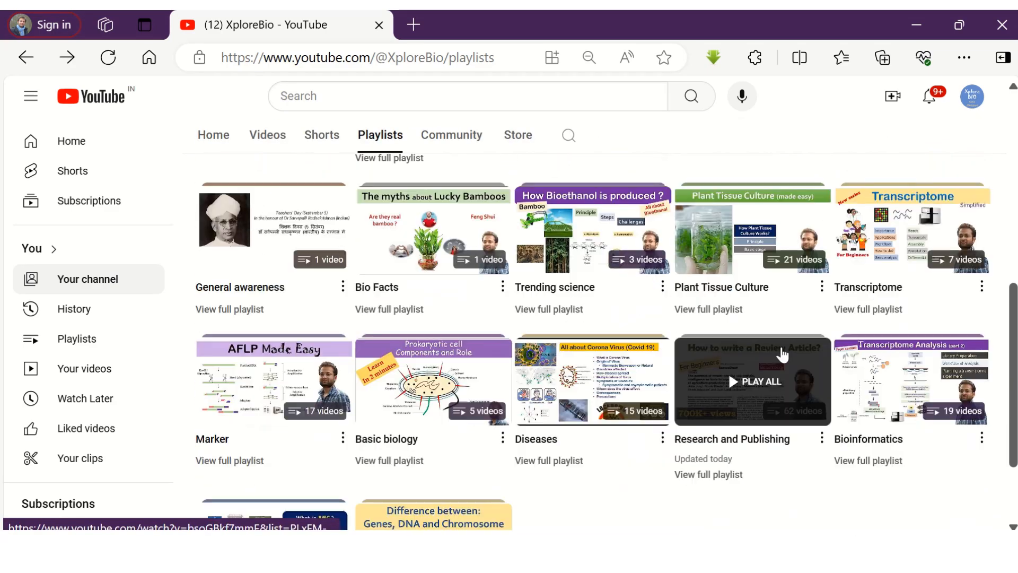
scroll(down, 3)
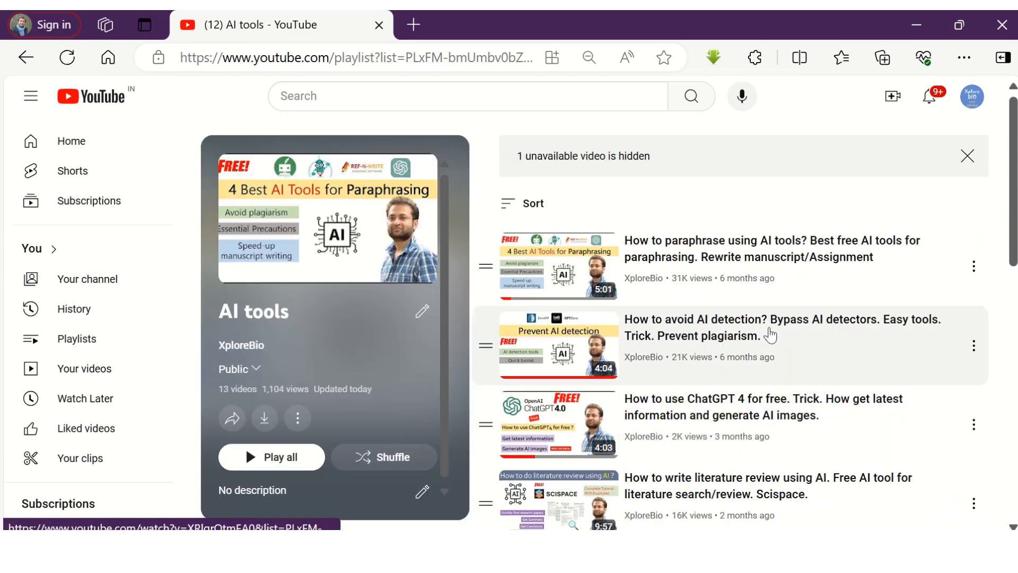
scroll(down, 3)
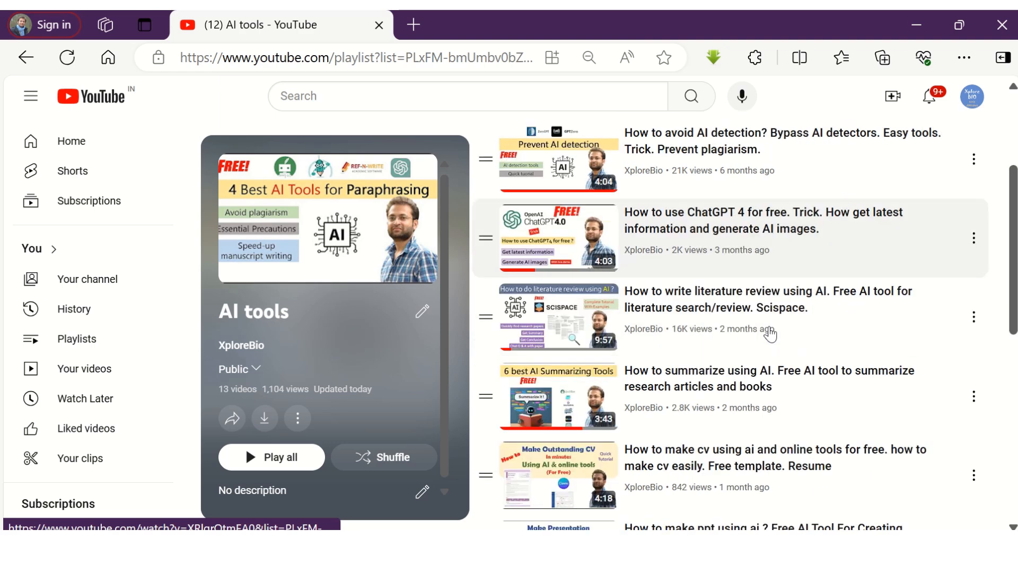
scroll(down, 3)
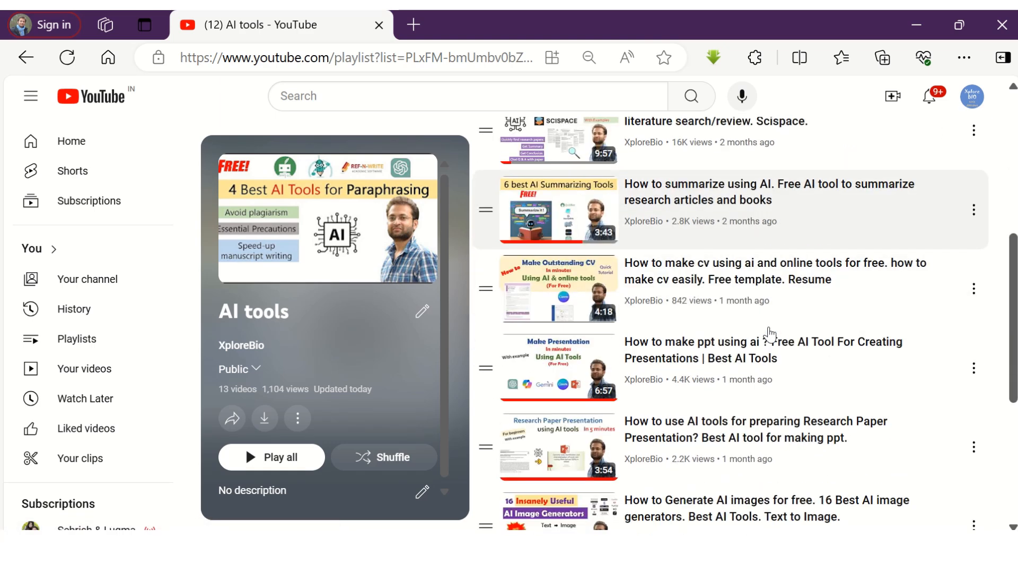
scroll(down, 3)
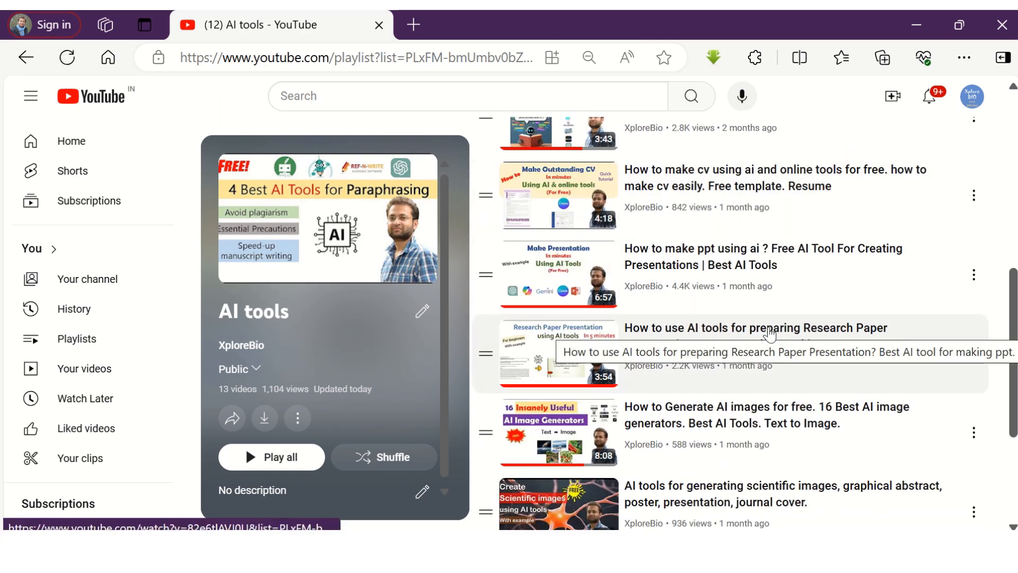
scroll(down, 3)
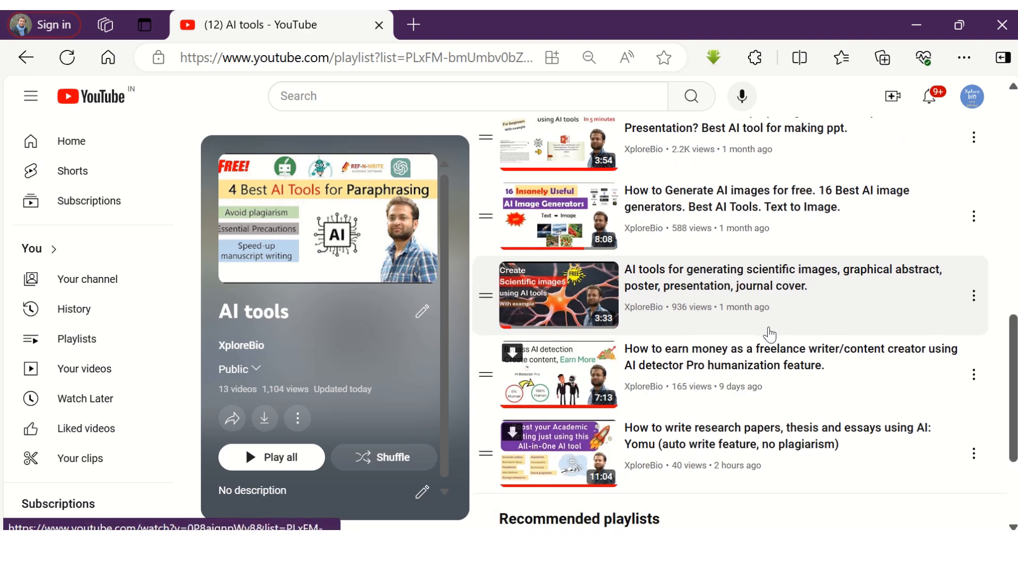